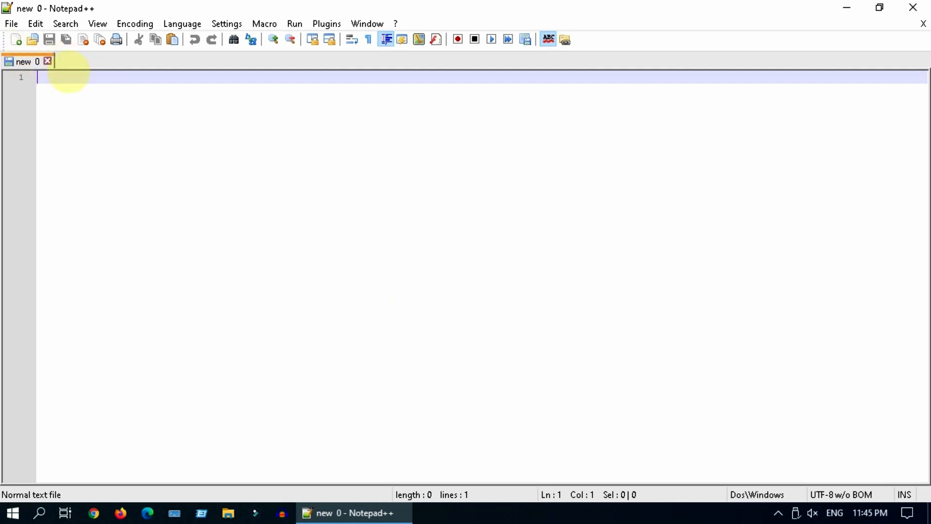
mouse_move(117, 78)
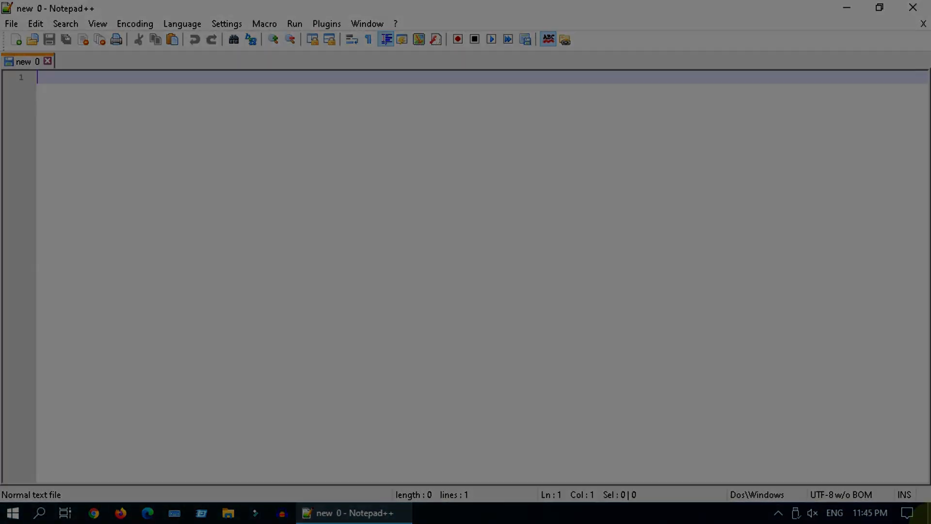
- Show the Backup page of Notepad++ Preferences with session snapshot and periodic backup settings
click(11, 39)
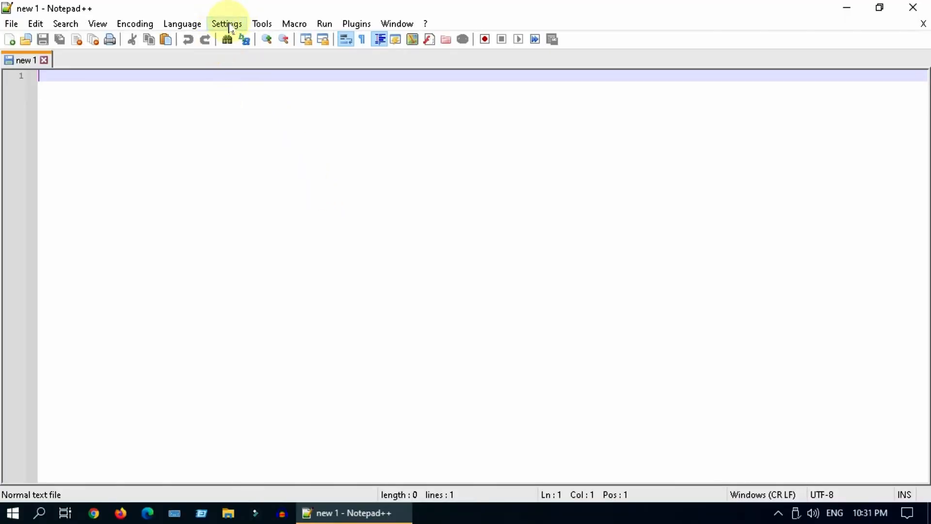
click(226, 23)
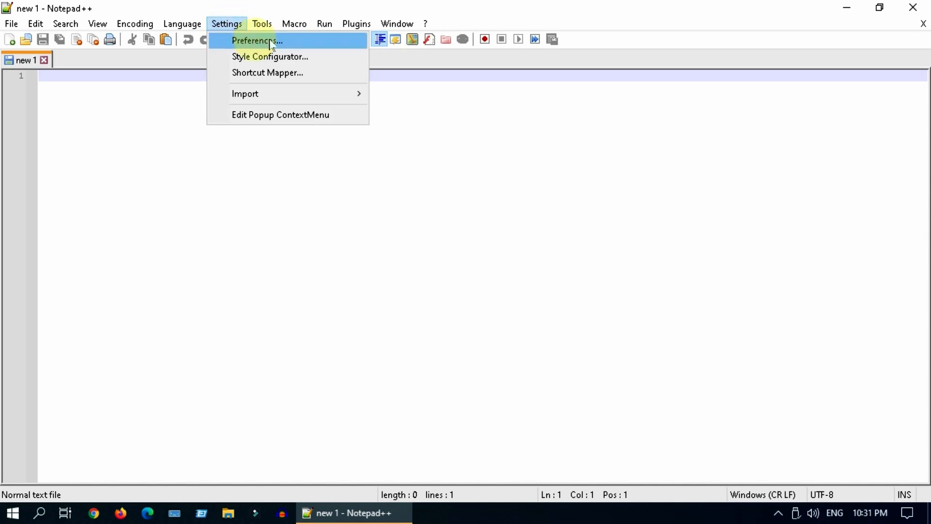
click(256, 41)
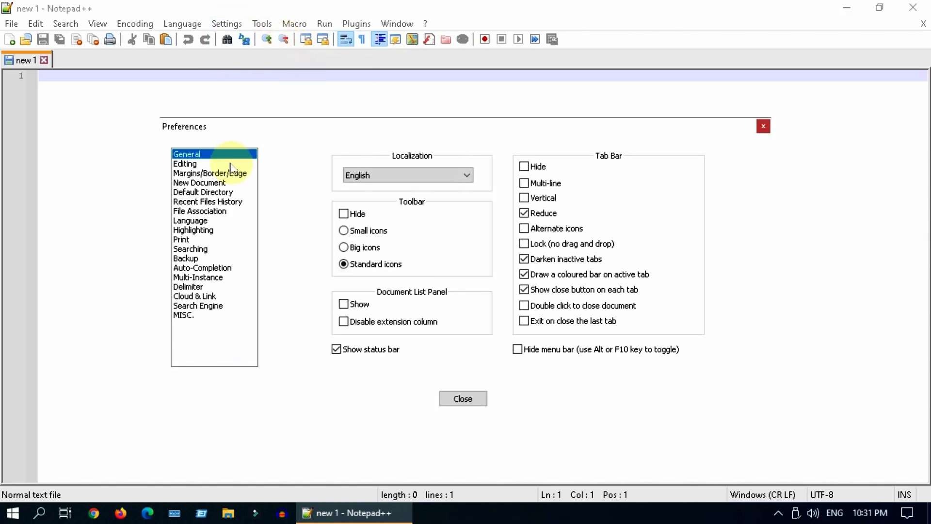
click(185, 258)
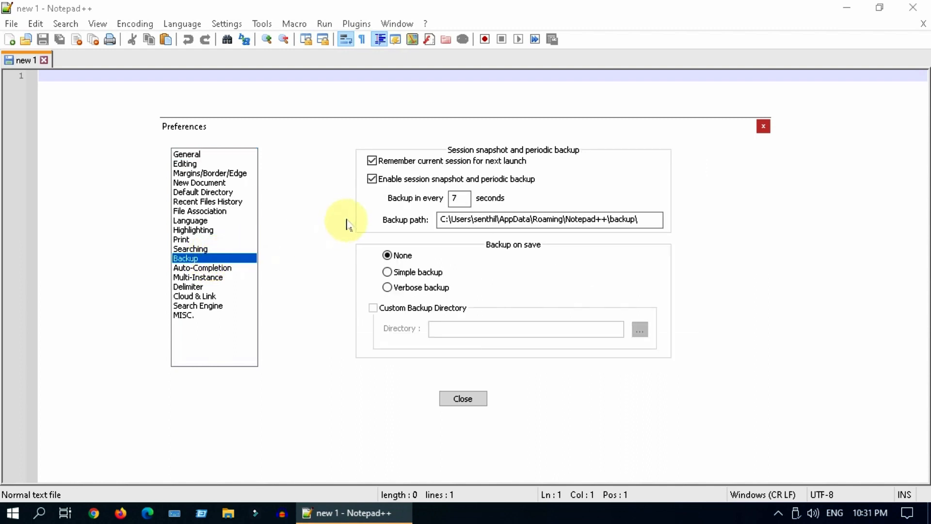
mouse_move(594, 161)
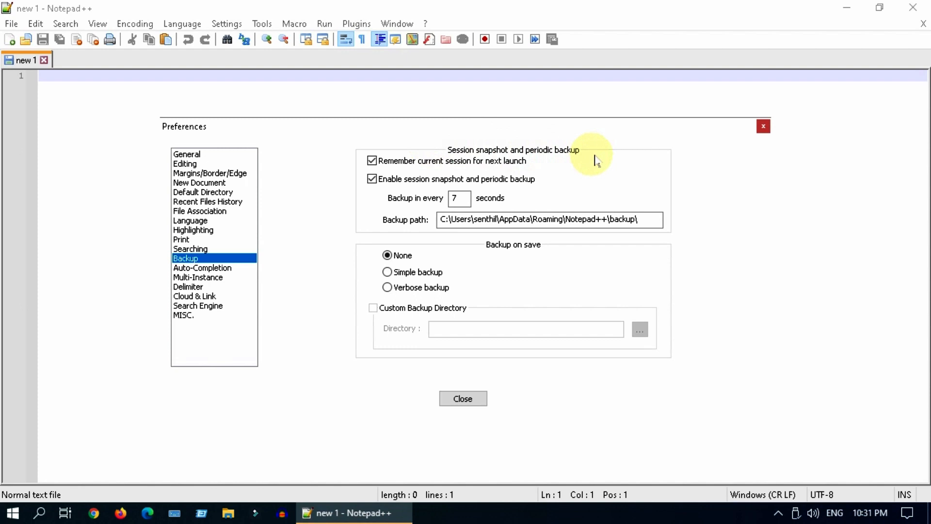
mouse_move(692, 261)
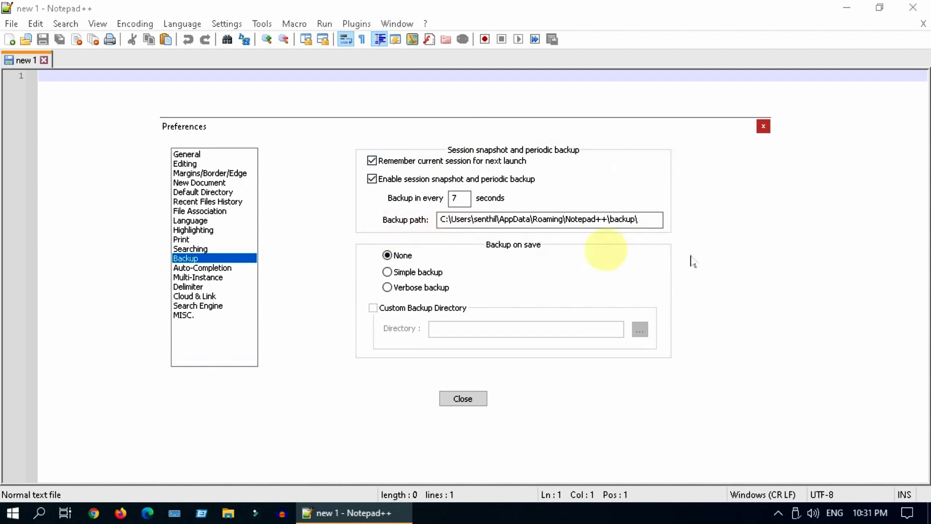
mouse_move(745, 297)
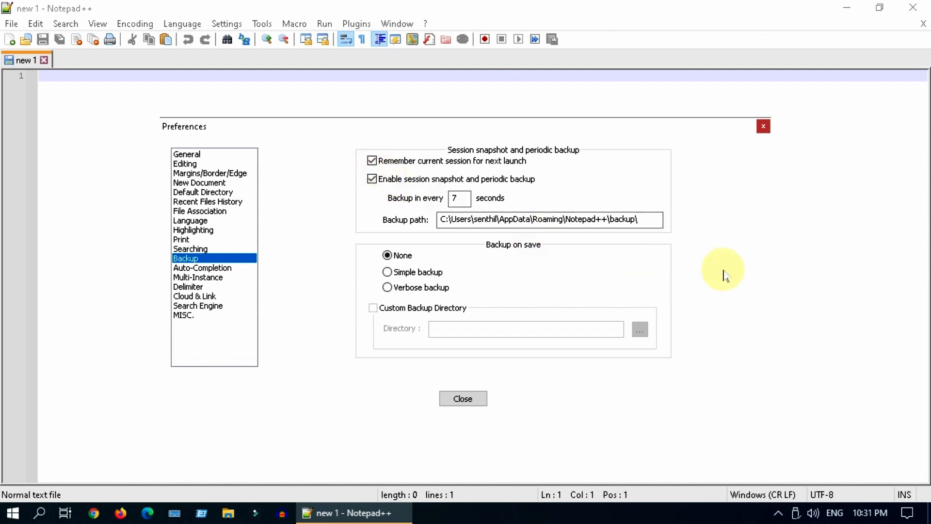
- Copy the full backup folder path from the Backup path field
triple_click(538, 220)
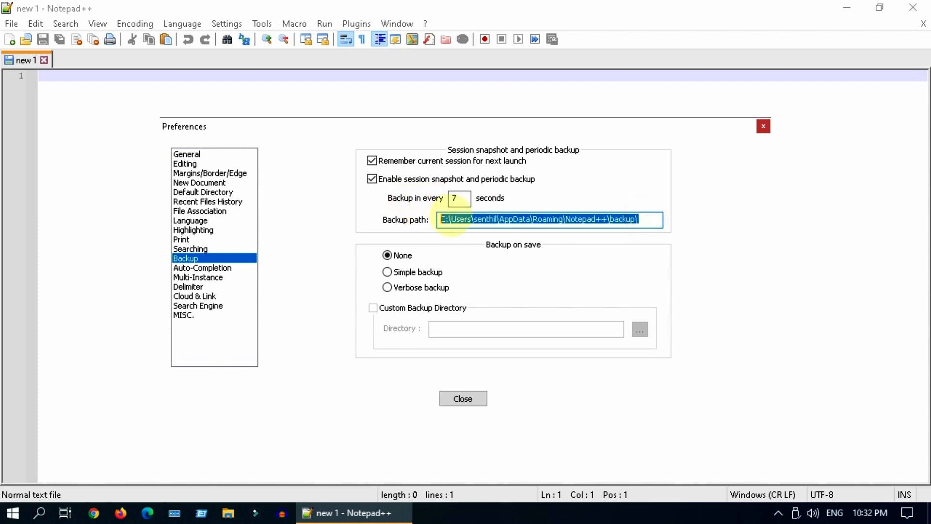
right_click(538, 219)
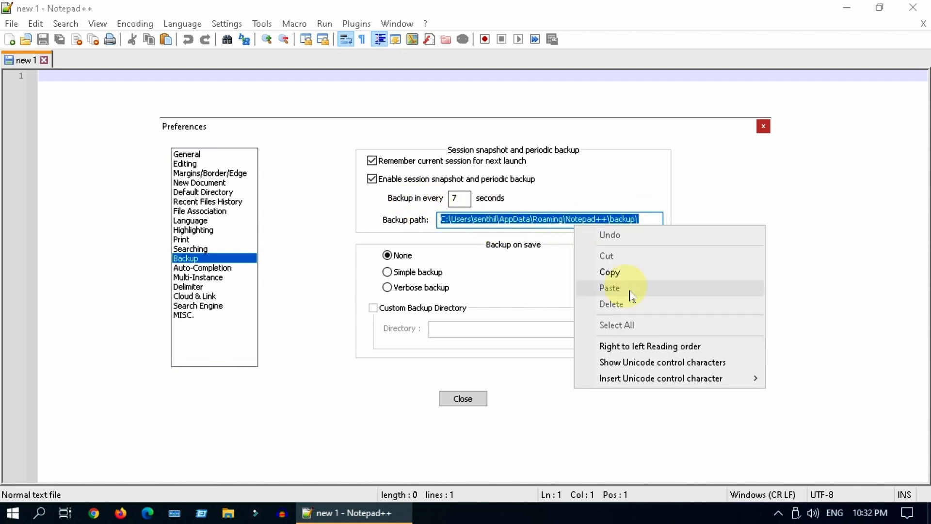
click(728, 325)
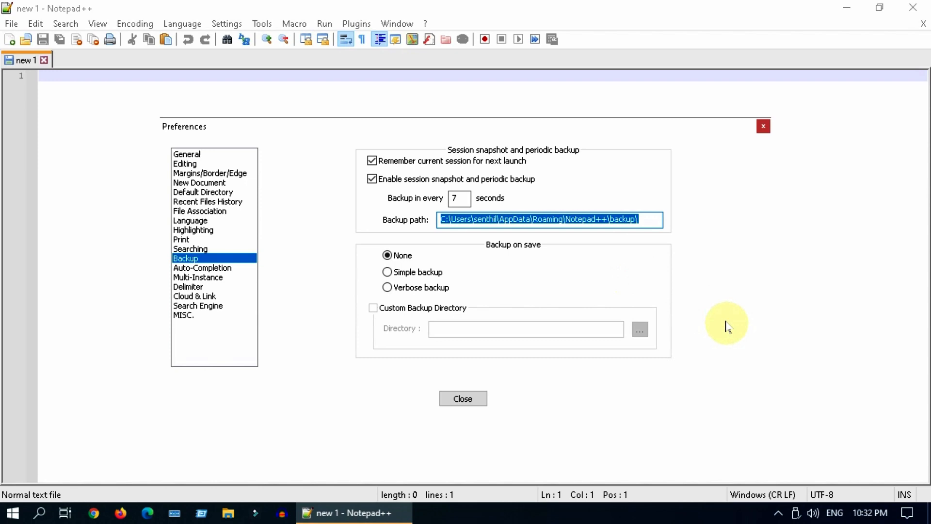
mouse_move(750, 251)
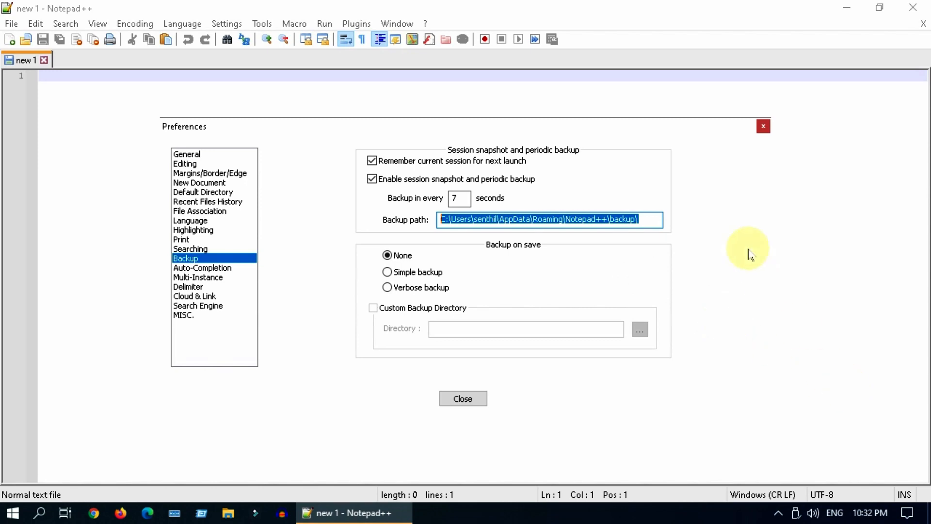
mouse_move(763, 127)
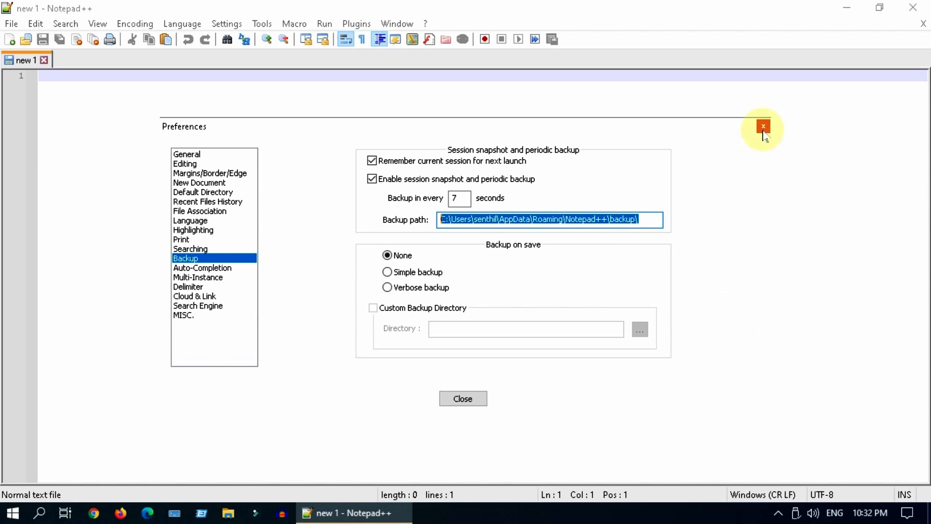
- Paste the copied backup folder path into the Run dialog and launch it in File Explorer
click(763, 127)
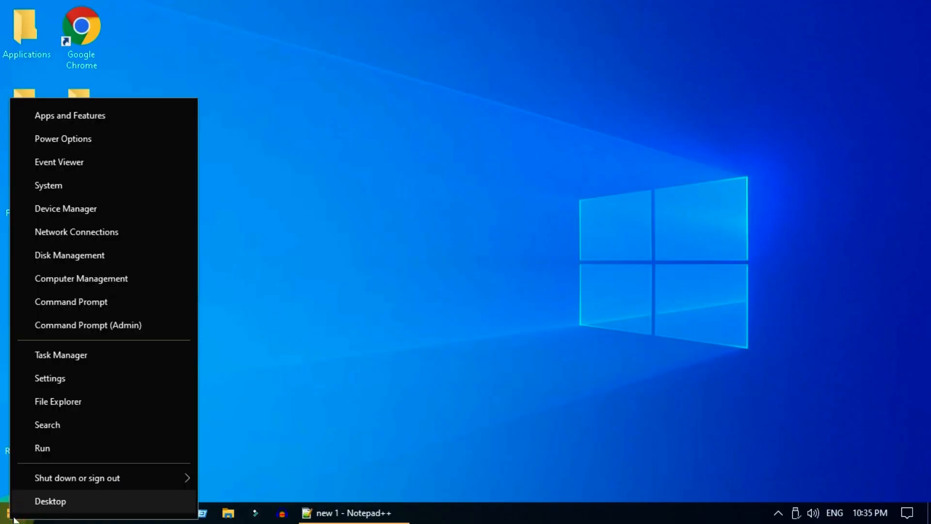
click(42, 448)
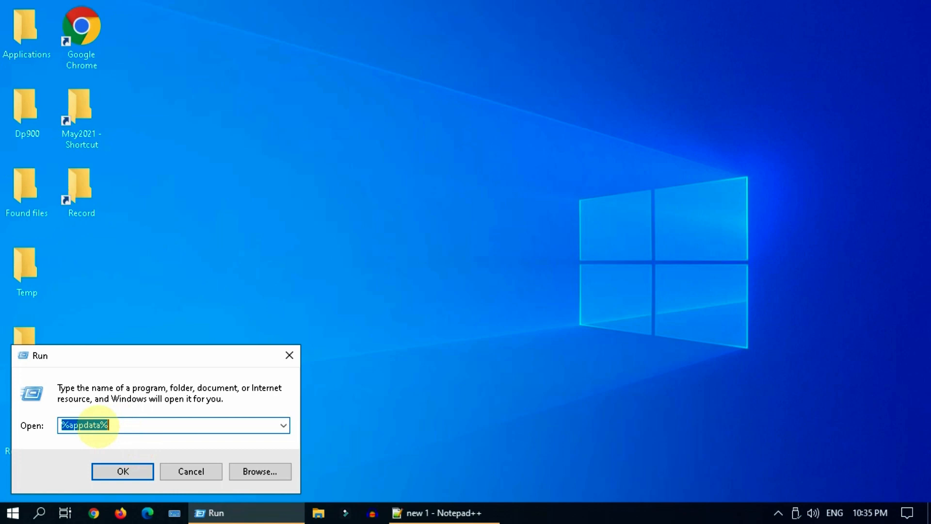
right_click(85, 425)
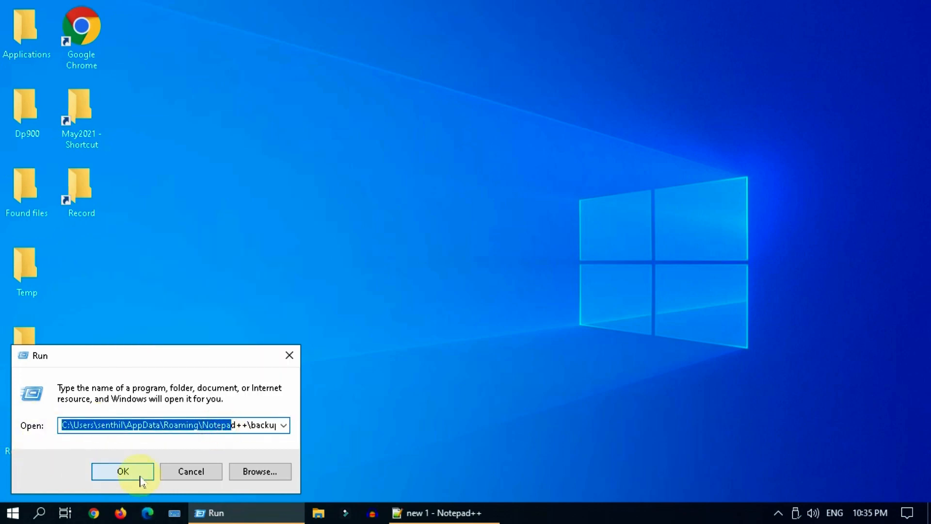
click(123, 472)
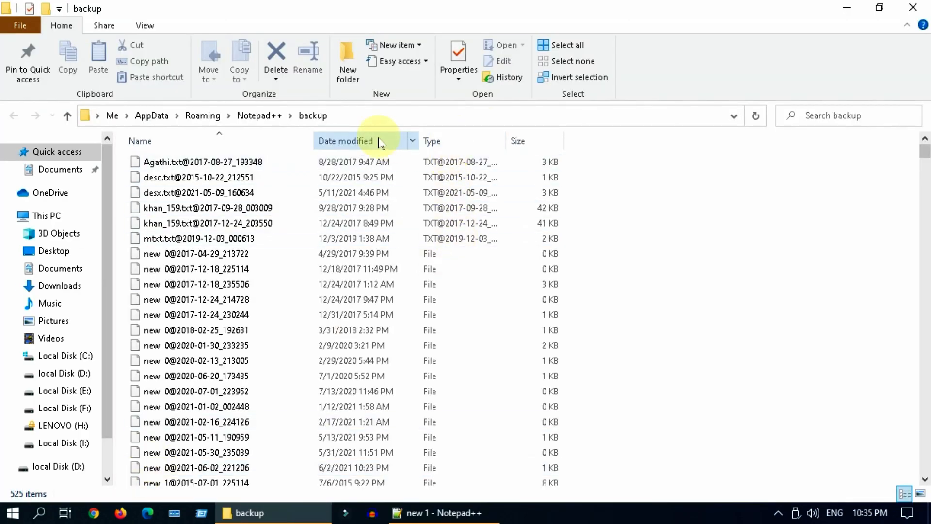
- Sort the backup folder listing by Date modified so the newest files come first
click(140, 141)
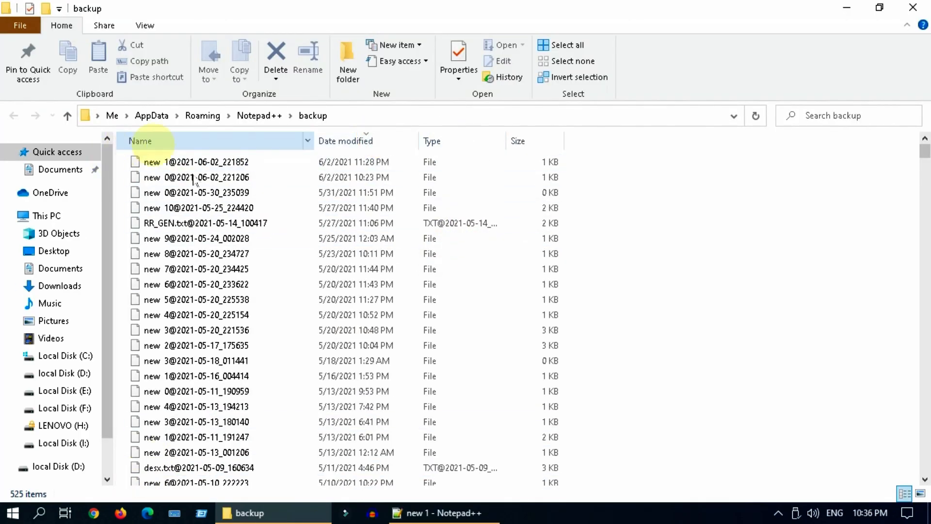
click(196, 162)
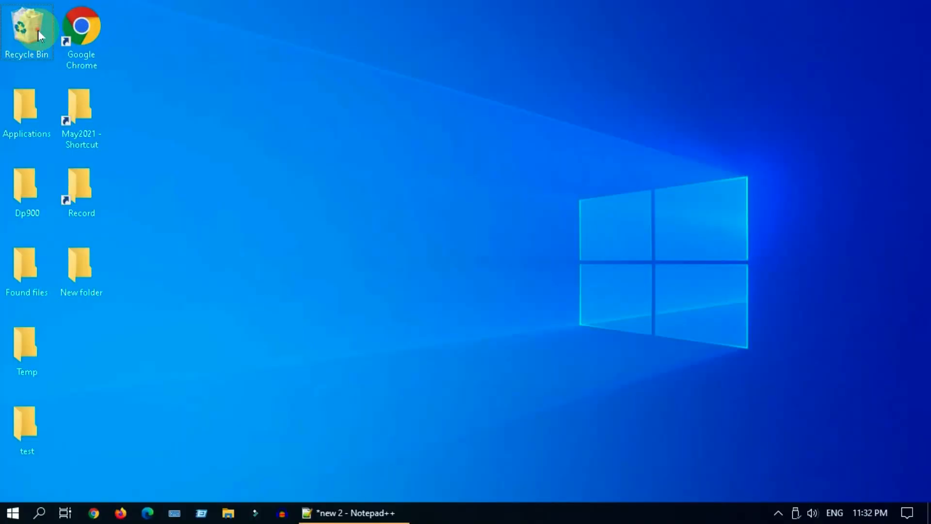
- Restore New Text Document from the Recycle Bin to the desktop and close the window
double_click(27, 31)
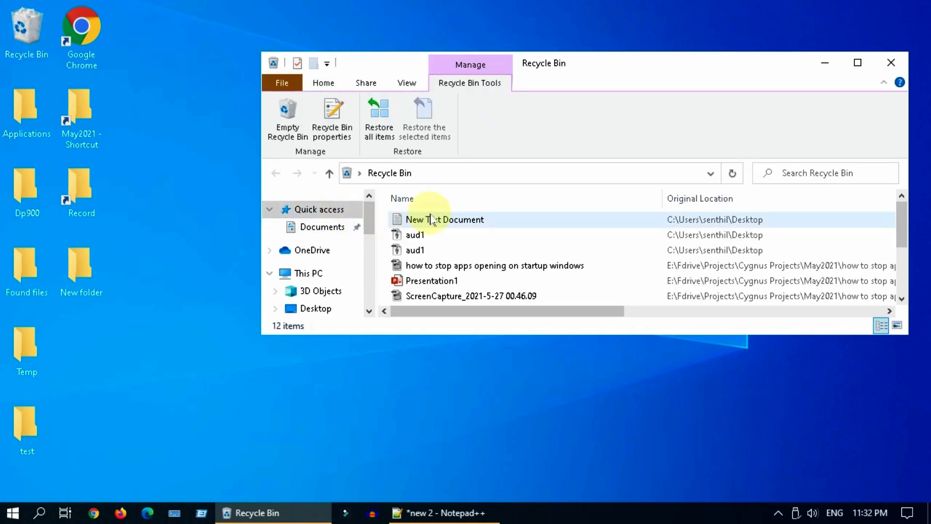
click(444, 220)
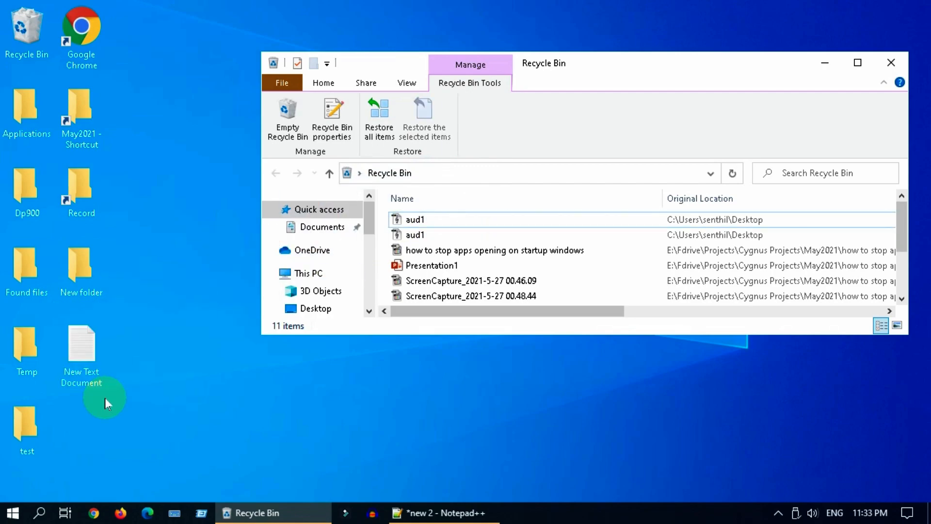
click(891, 62)
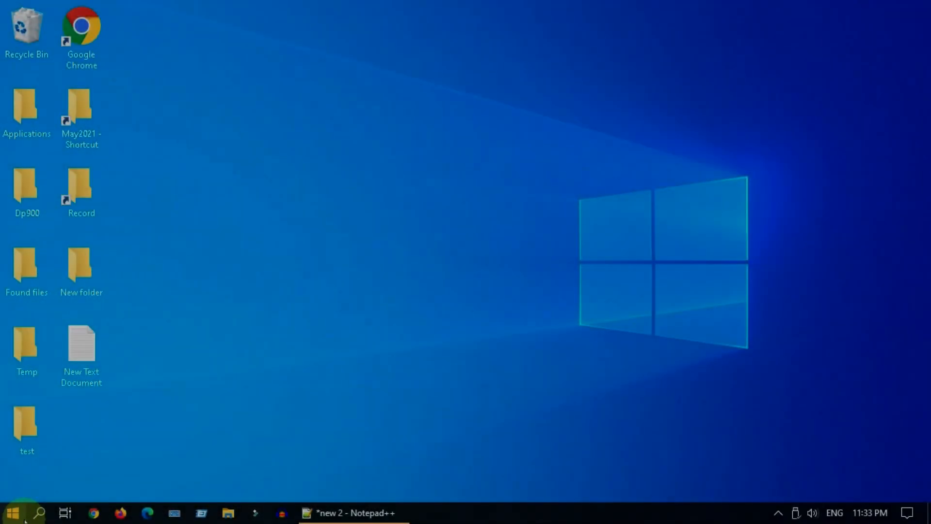
- Launch the AppData Roaming folder via Run and search it for *.txt files
right_click(12, 512)
text(%appdata%)
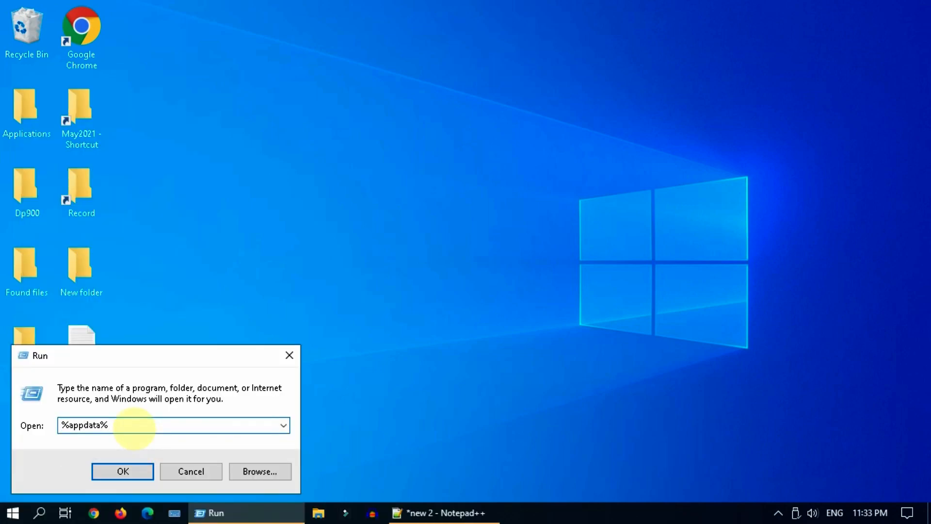
click(122, 472)
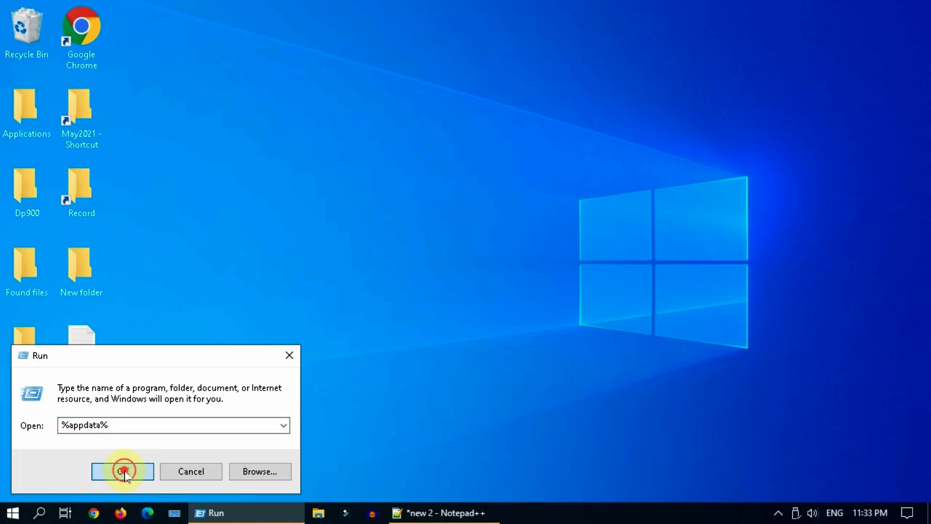
click(122, 472)
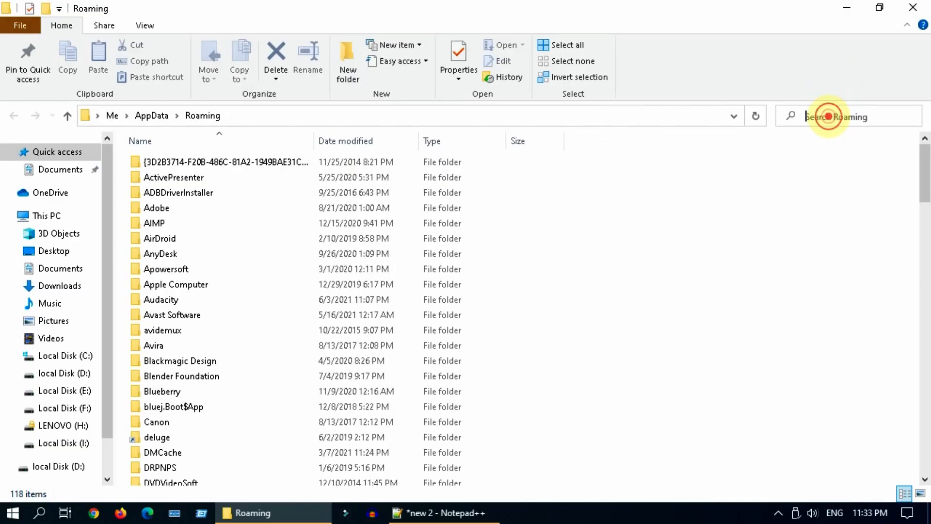
click(831, 116)
text(*.txt)
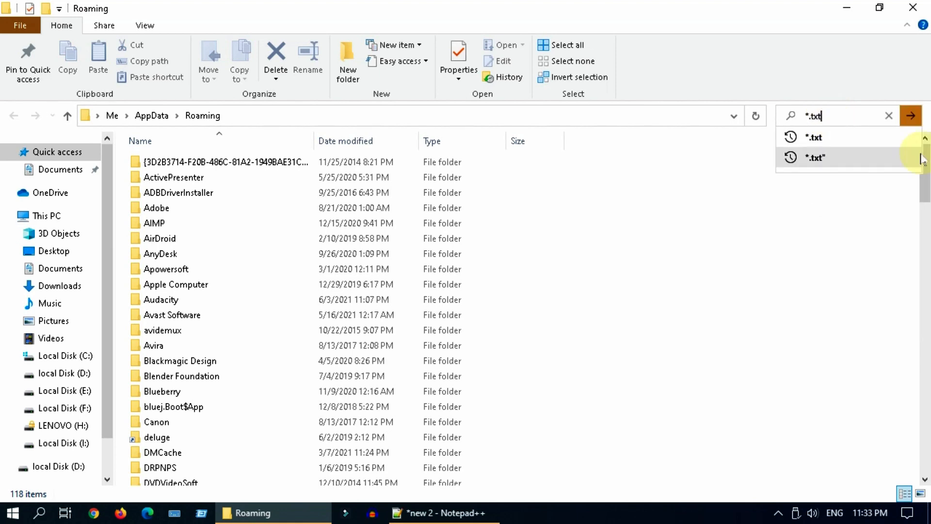
click(911, 115)
text(%)
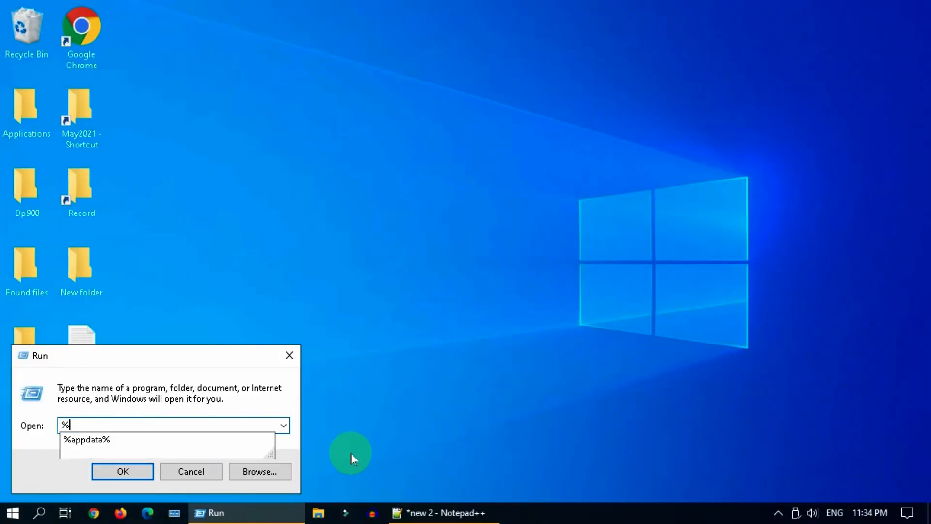
- Run %temp% and search the Temp folder for *.txt files
text(temp%)
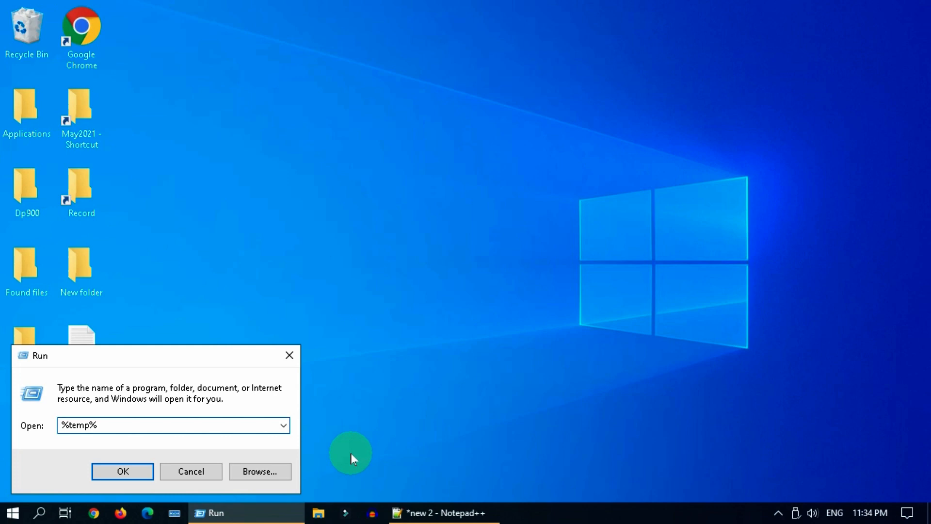
click(122, 472)
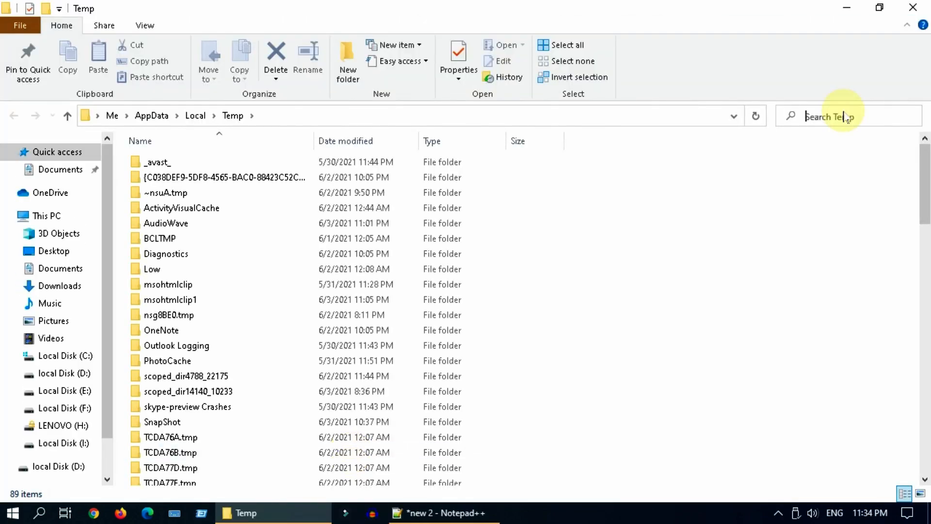
text(*.tx)
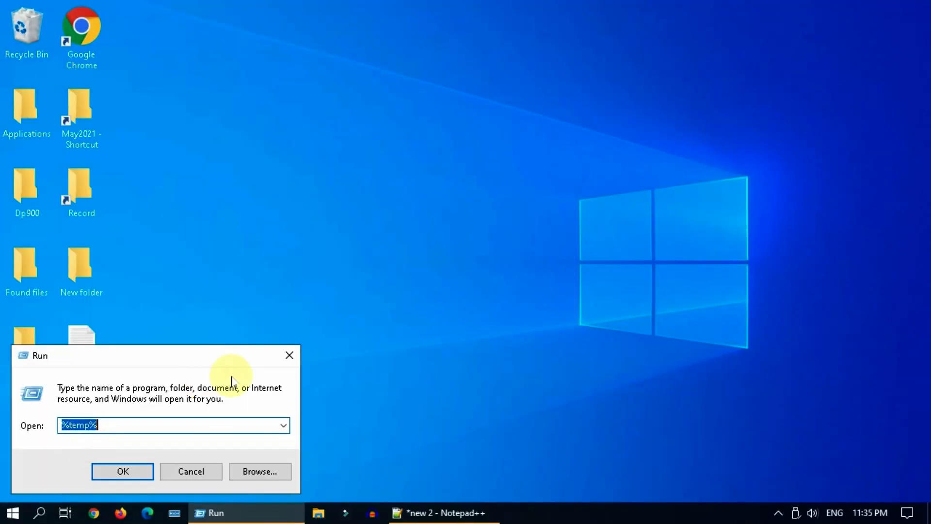
- Run shell:recent to bring up the Recent items location
text(shell:)
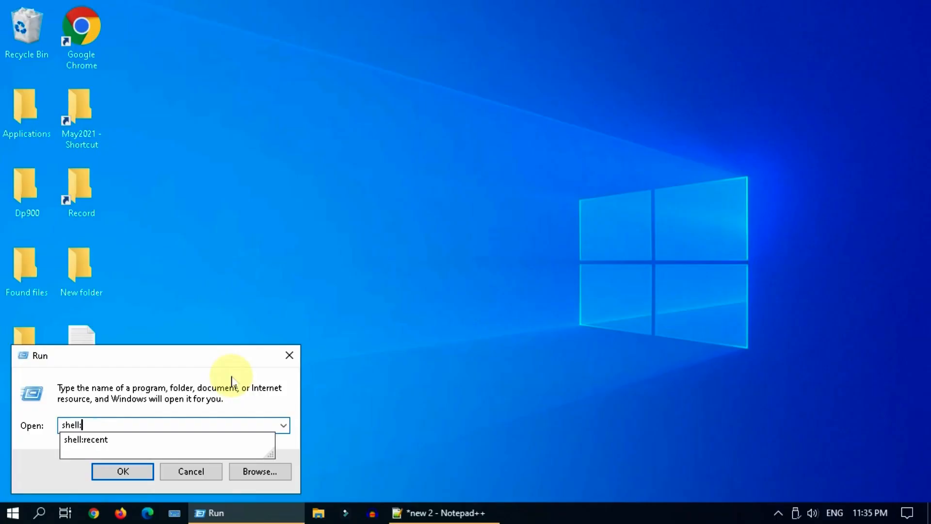
click(87, 439)
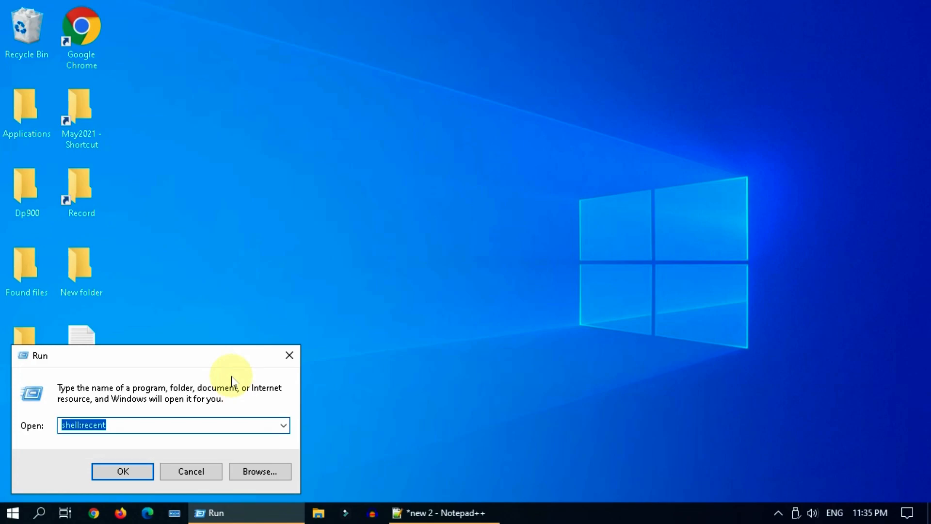
click(122, 472)
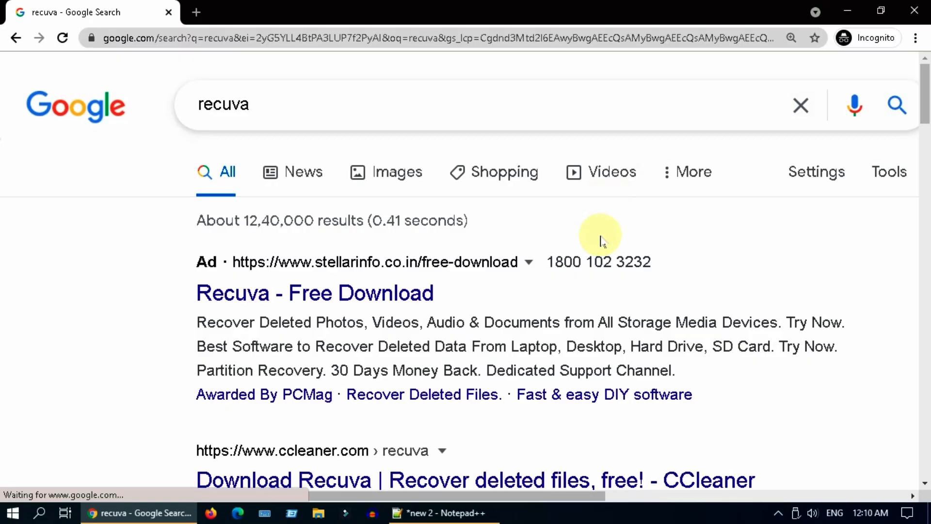
- Scroll to the CCleaner Recuva download page and accept its cookie banner
scroll(down, 3)
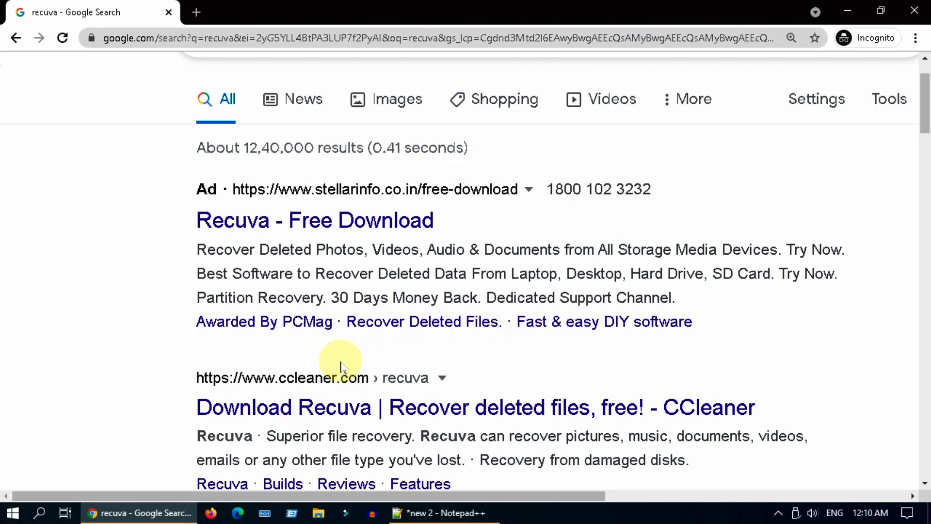
scroll(down, 3)
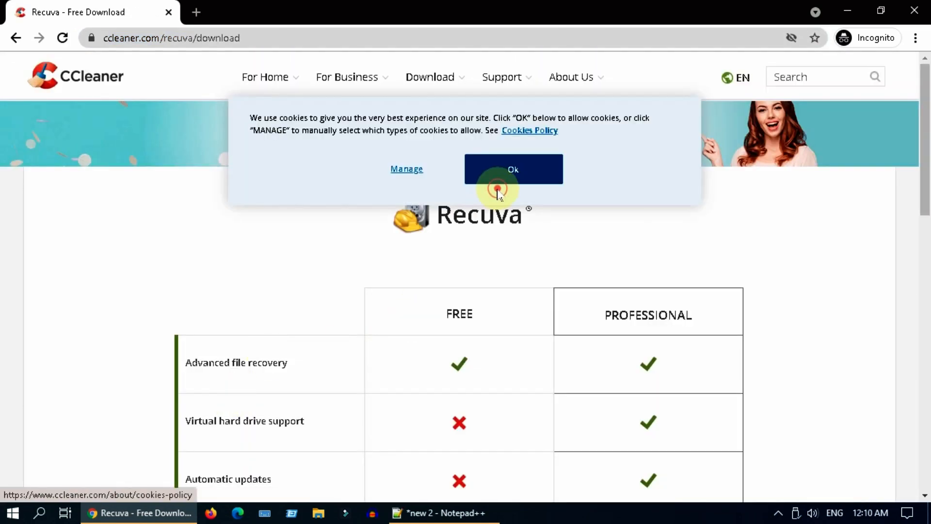
click(513, 169)
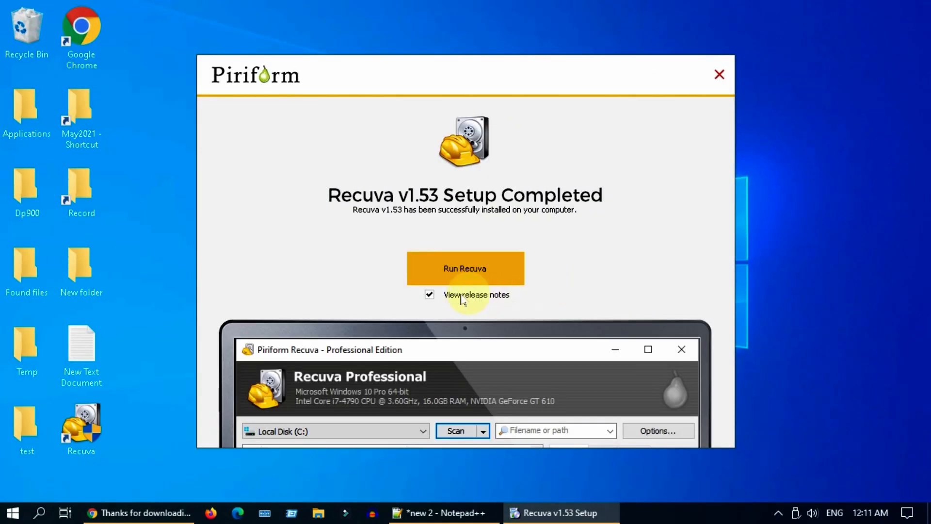
- Launch Recuva without release notes and keep All Files in the wizard
click(429, 295)
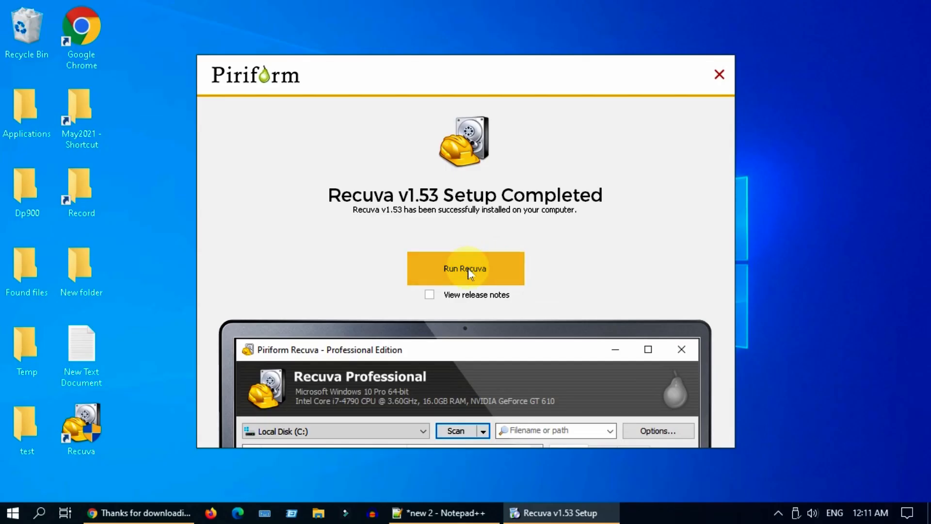
click(465, 268)
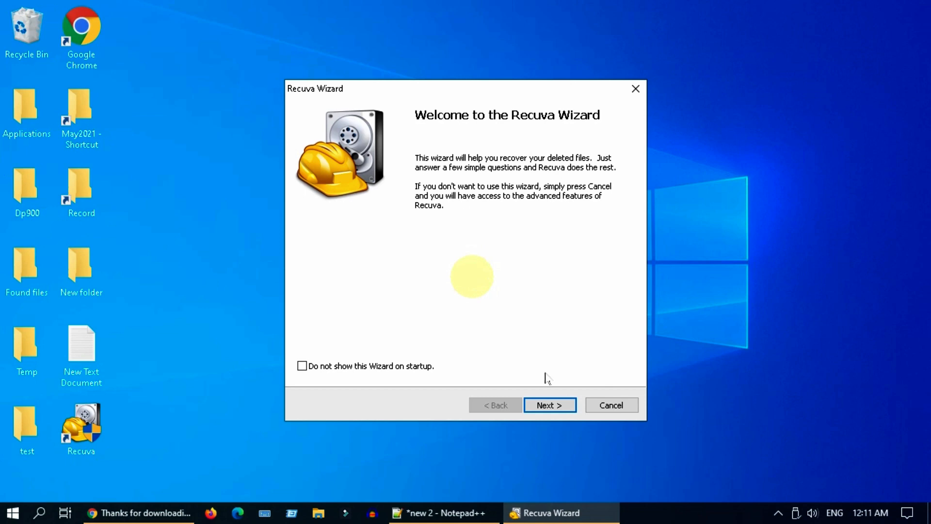
click(550, 405)
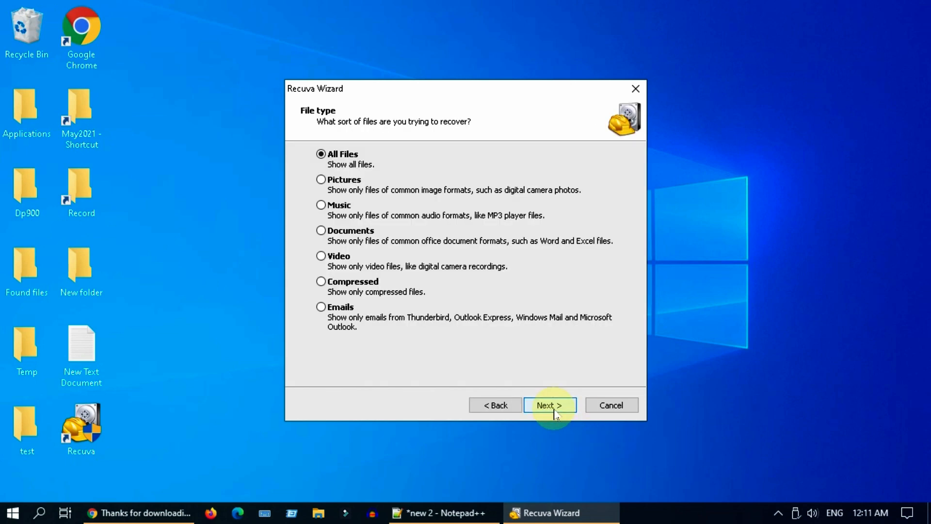
mouse_move(392, 205)
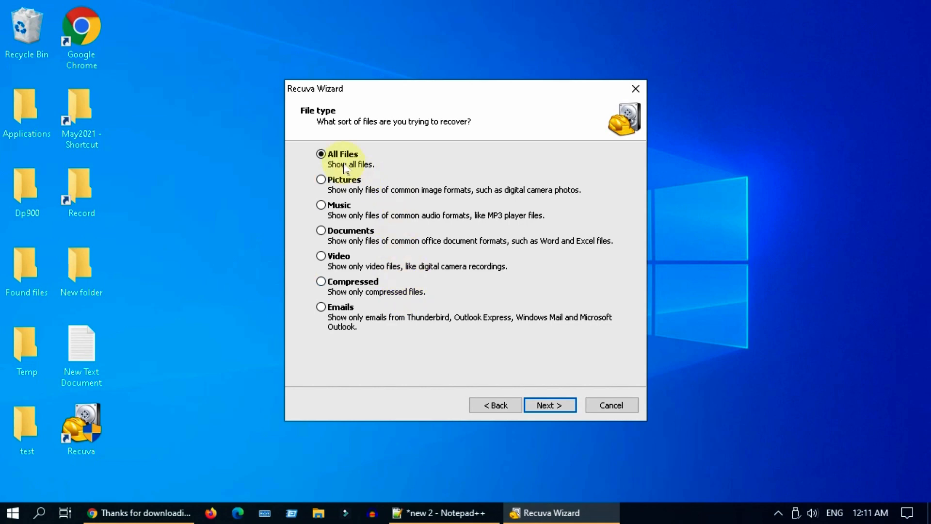
click(549, 405)
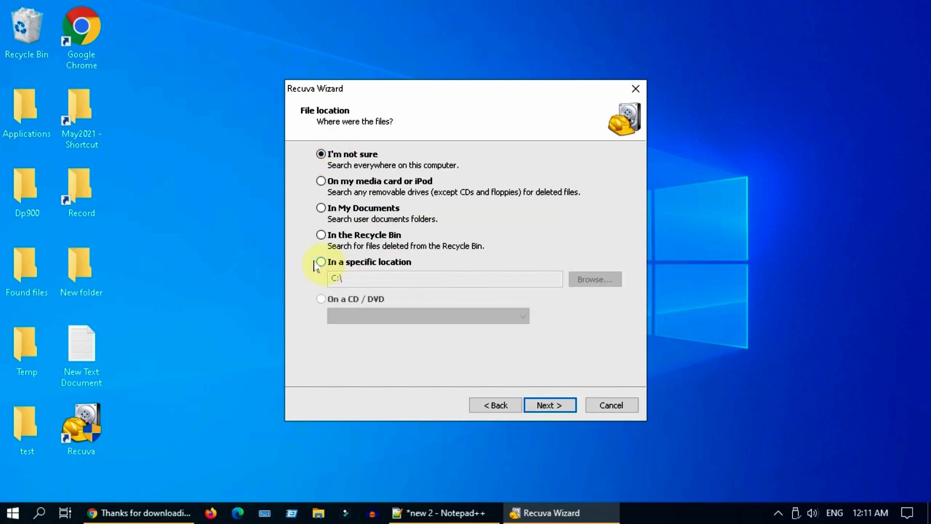
- Set drive F: as the specific search location and start scanning for deleted files
click(321, 262)
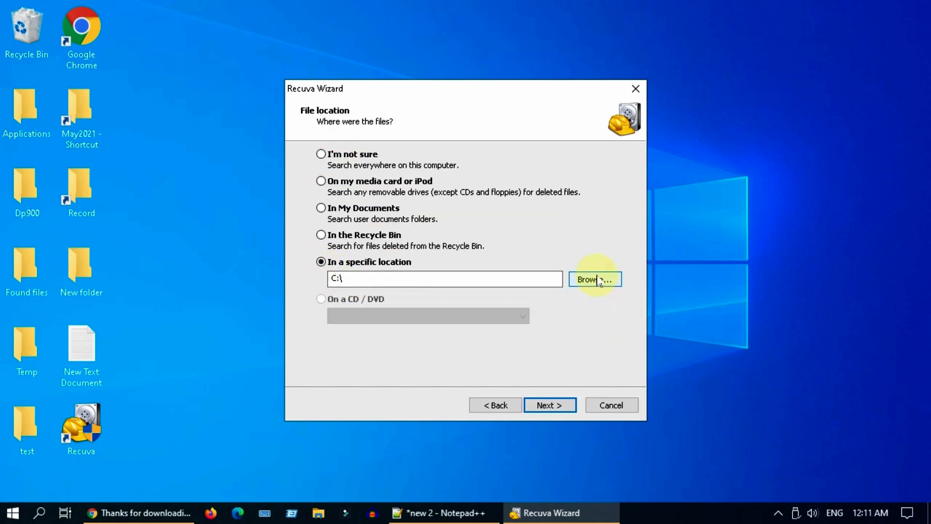
click(595, 280)
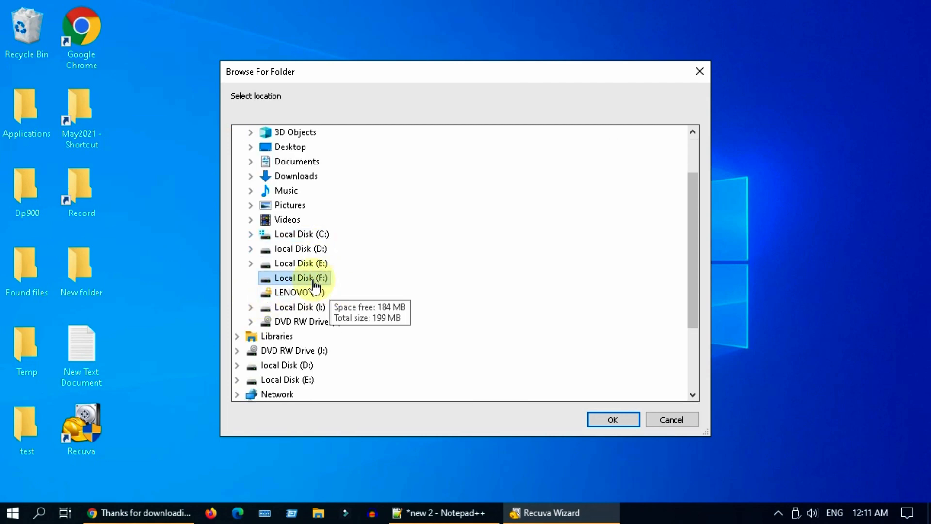
click(612, 419)
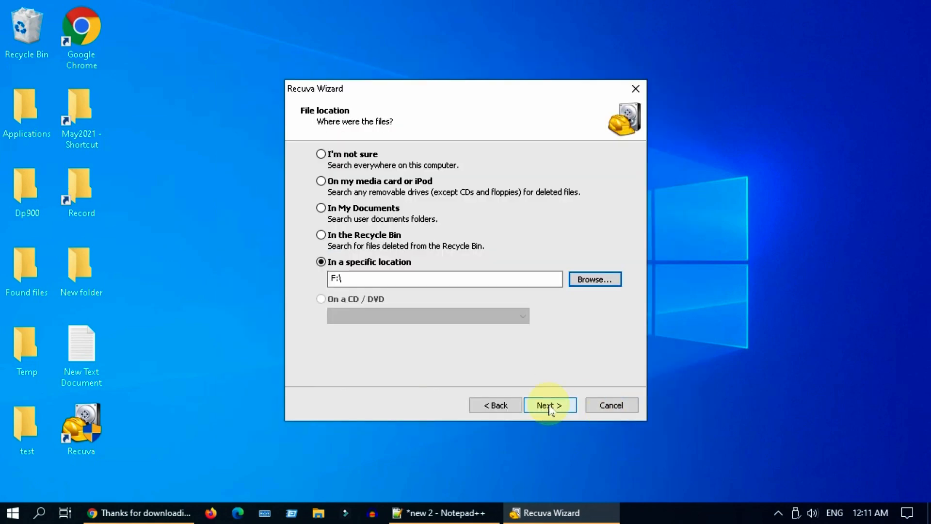
click(549, 405)
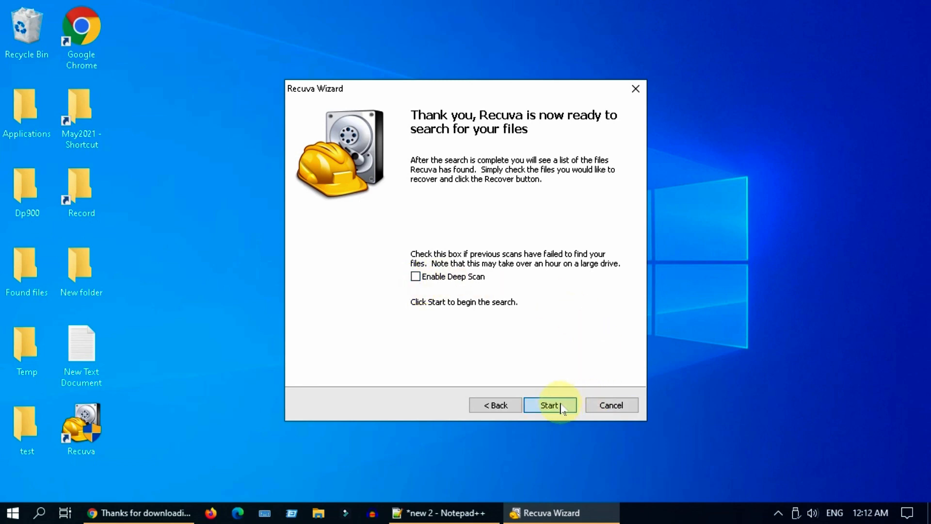
click(549, 406)
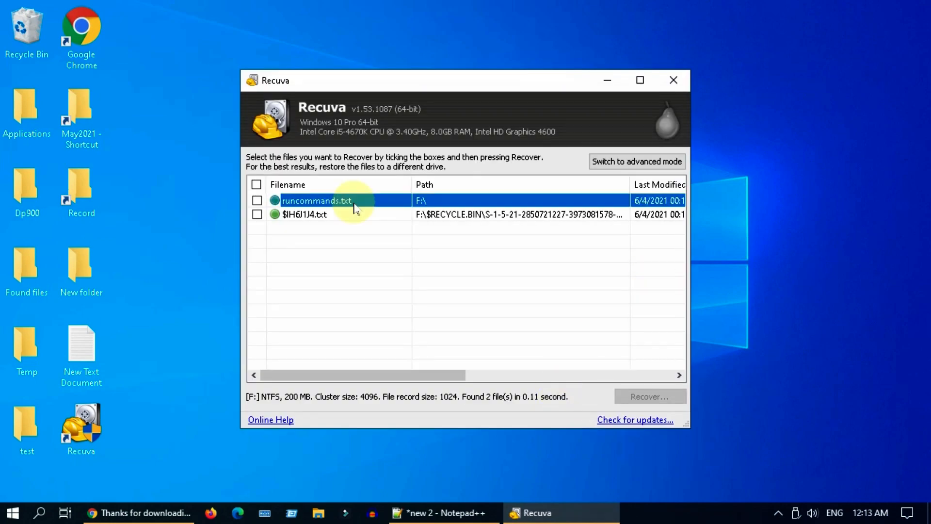
- Recover runcommands.txt to the Desktop and dismiss the completion message
click(257, 200)
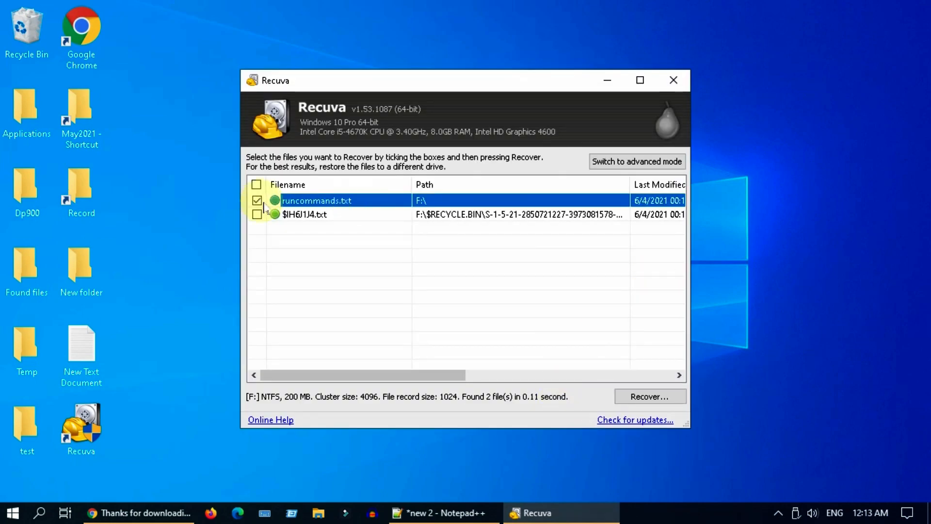
click(649, 396)
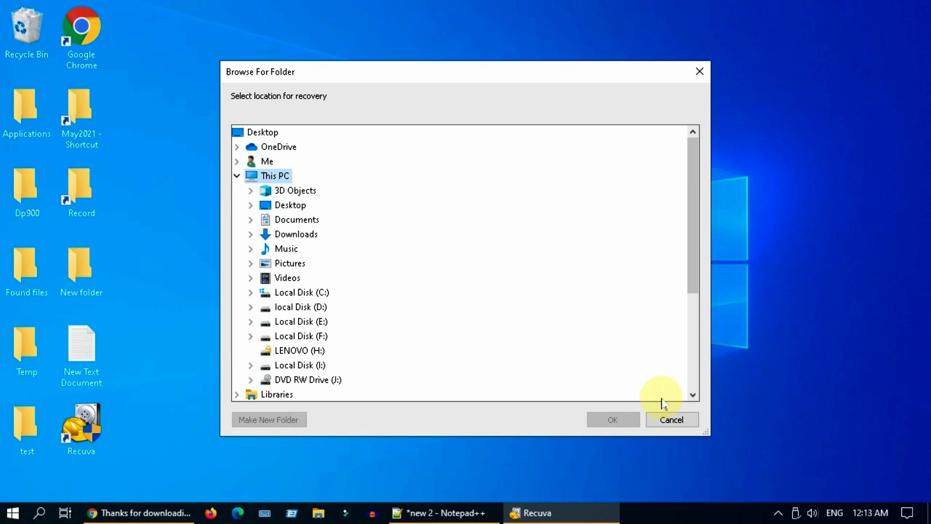
click(290, 205)
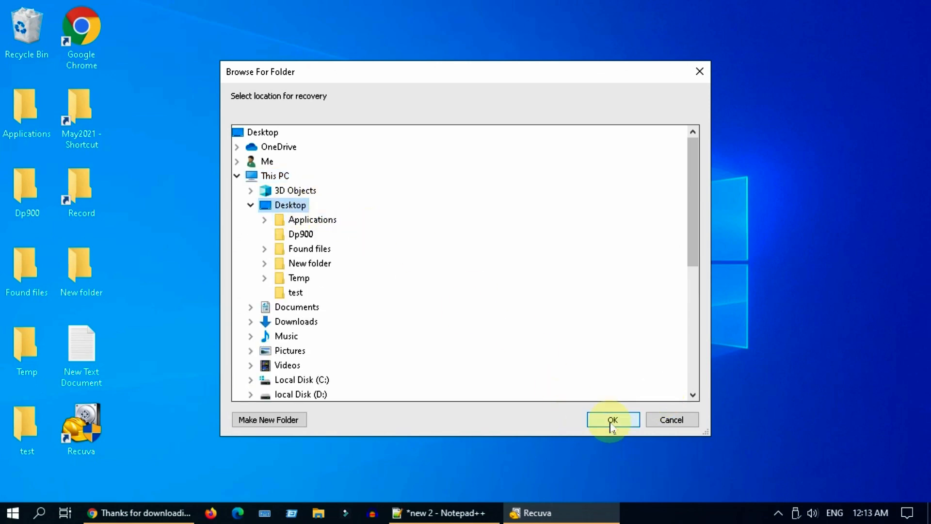
click(612, 419)
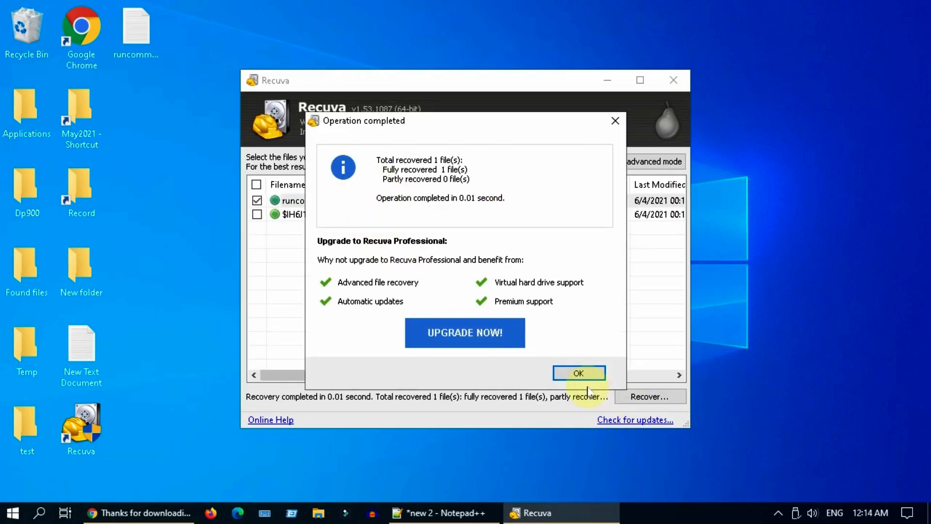
click(578, 373)
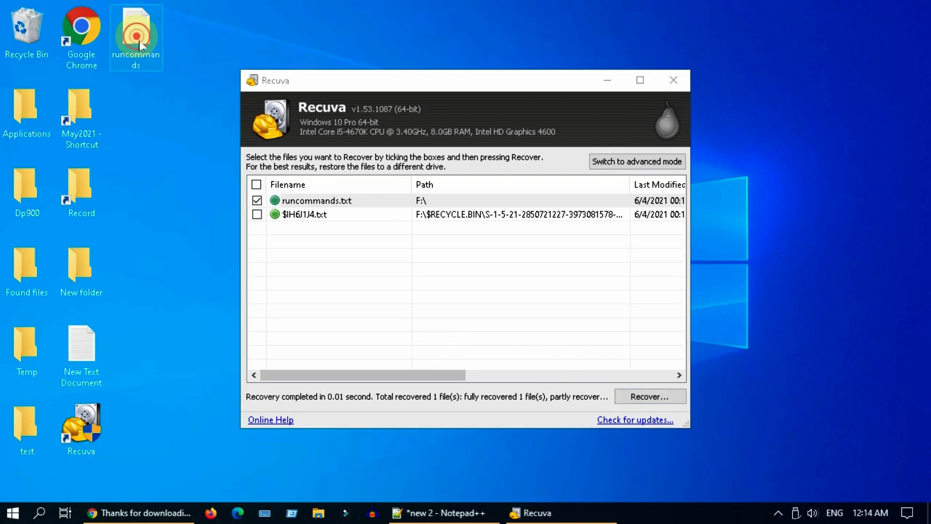